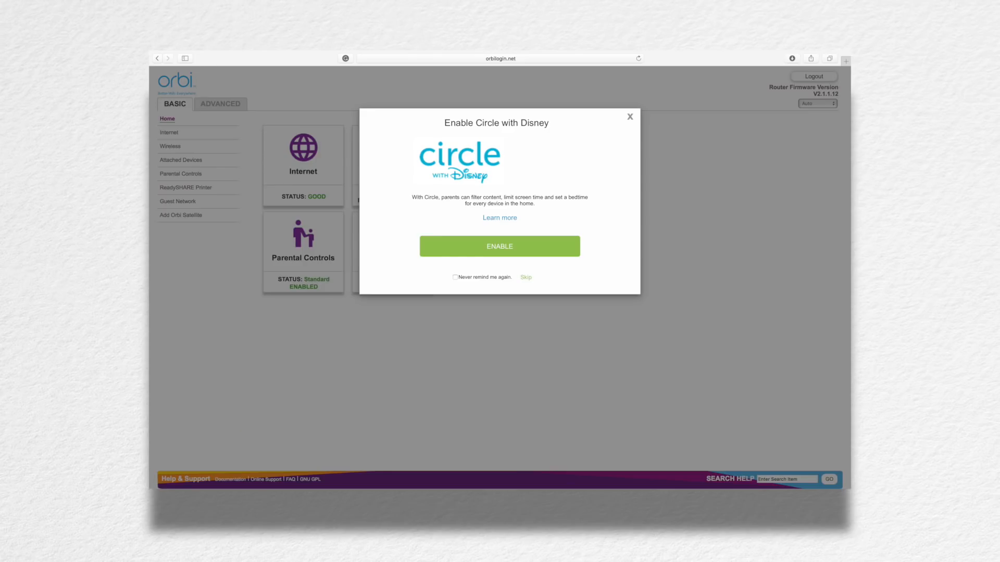
# Step: Skip the Circle with Disney popup and go to the Parental Controls page
pyautogui.click(525, 277)
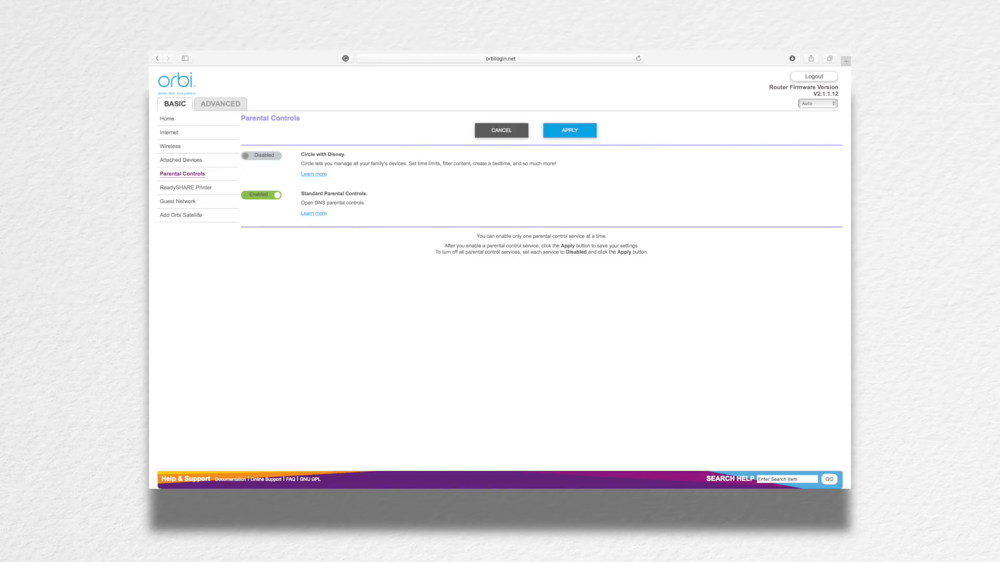
# Step: Switch Circle with Disney to Enabled and open the Circle: Smart Family App Store listing
pyautogui.click(261, 155)
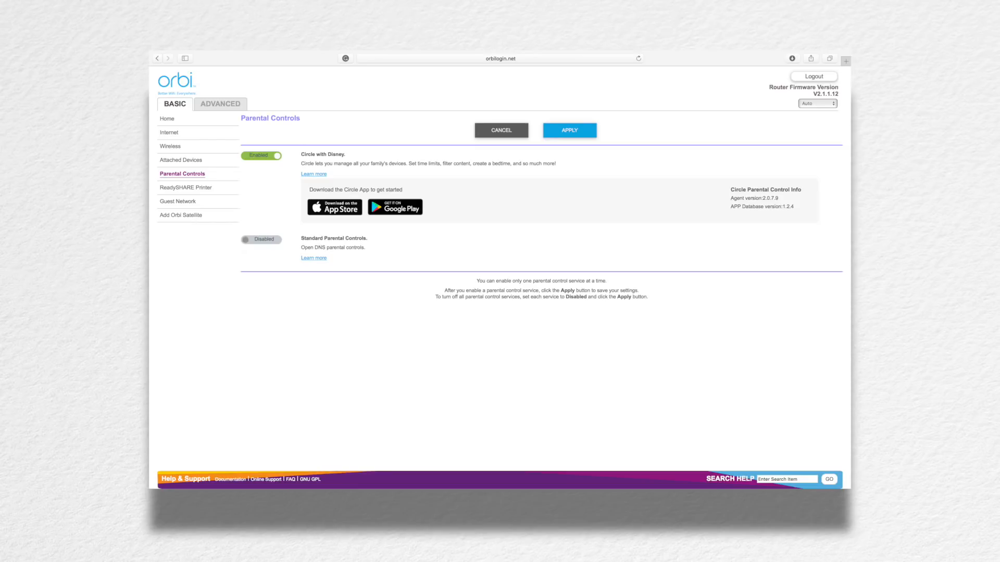
pyautogui.click(334, 207)
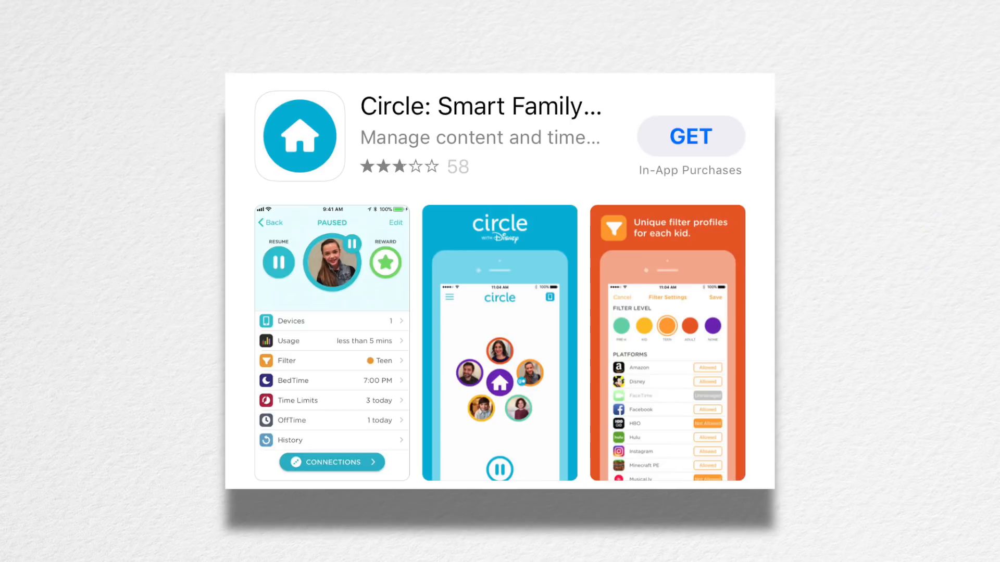